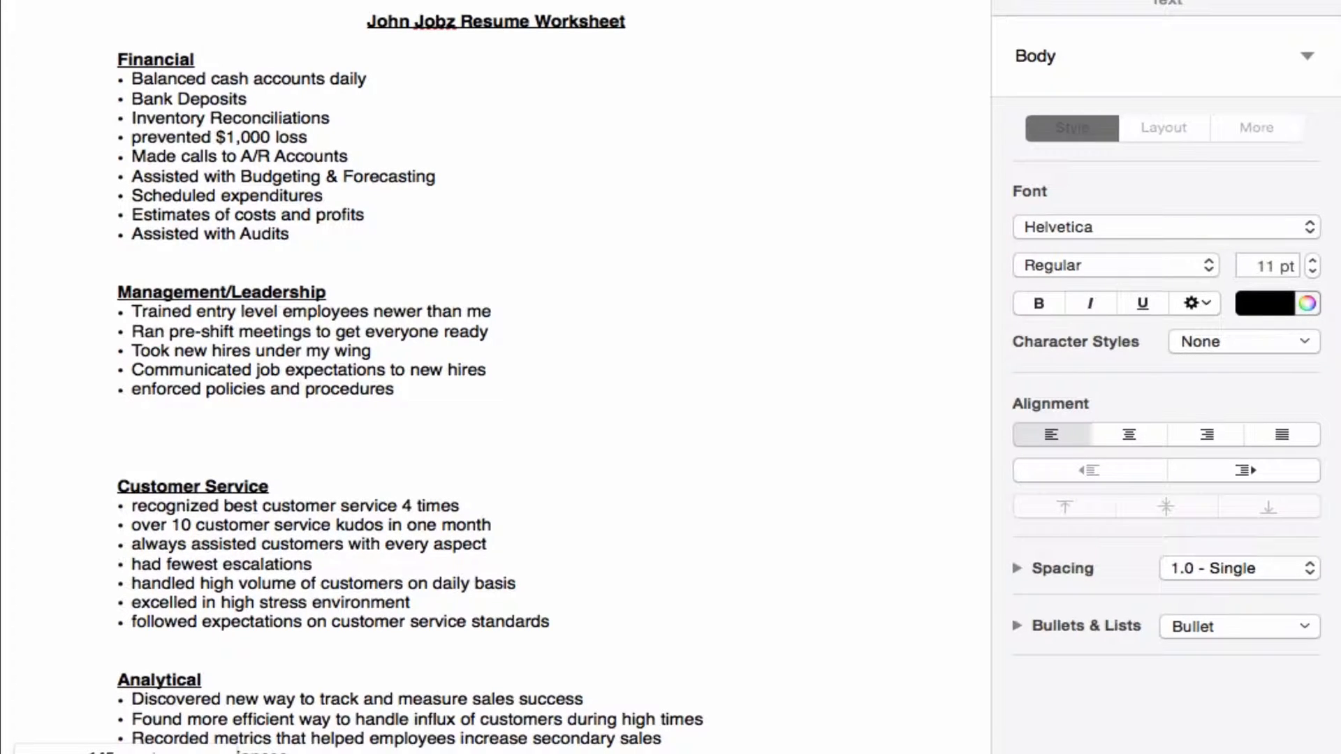
mouse_move(726, 161)
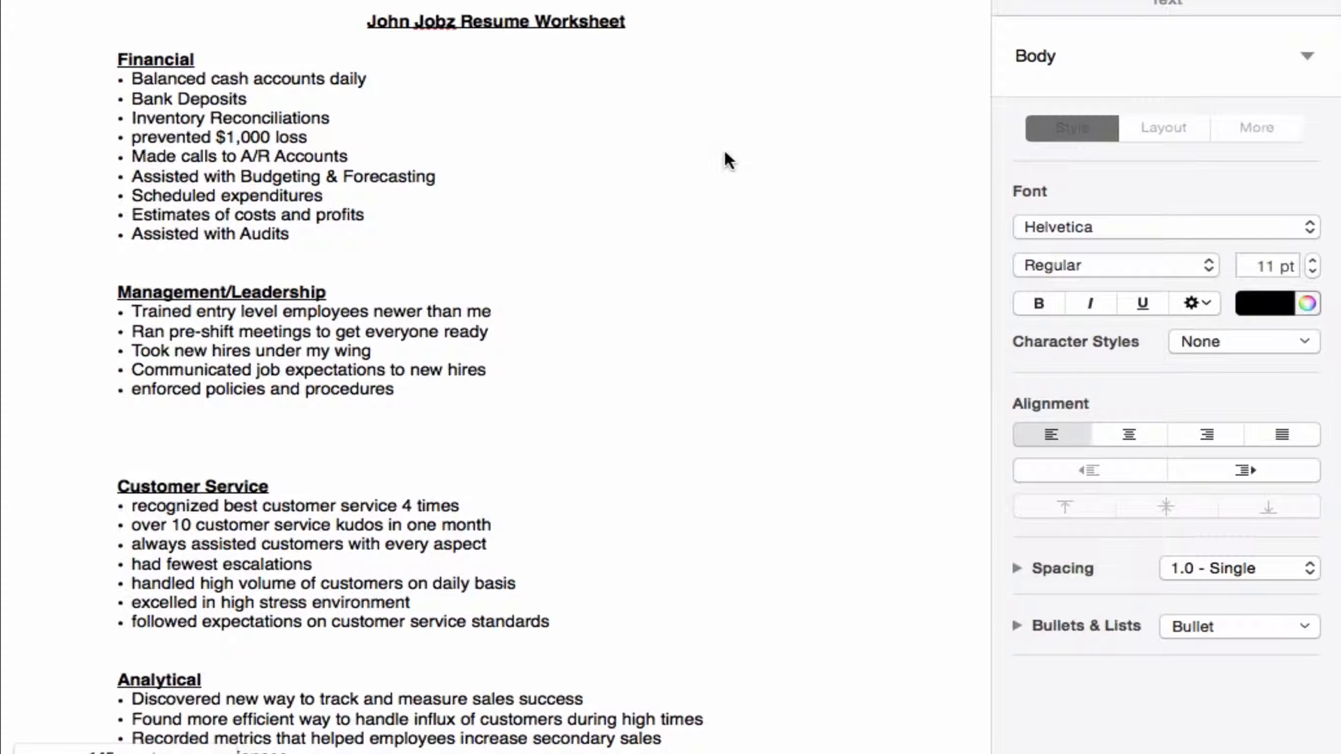
scroll("down", 3)
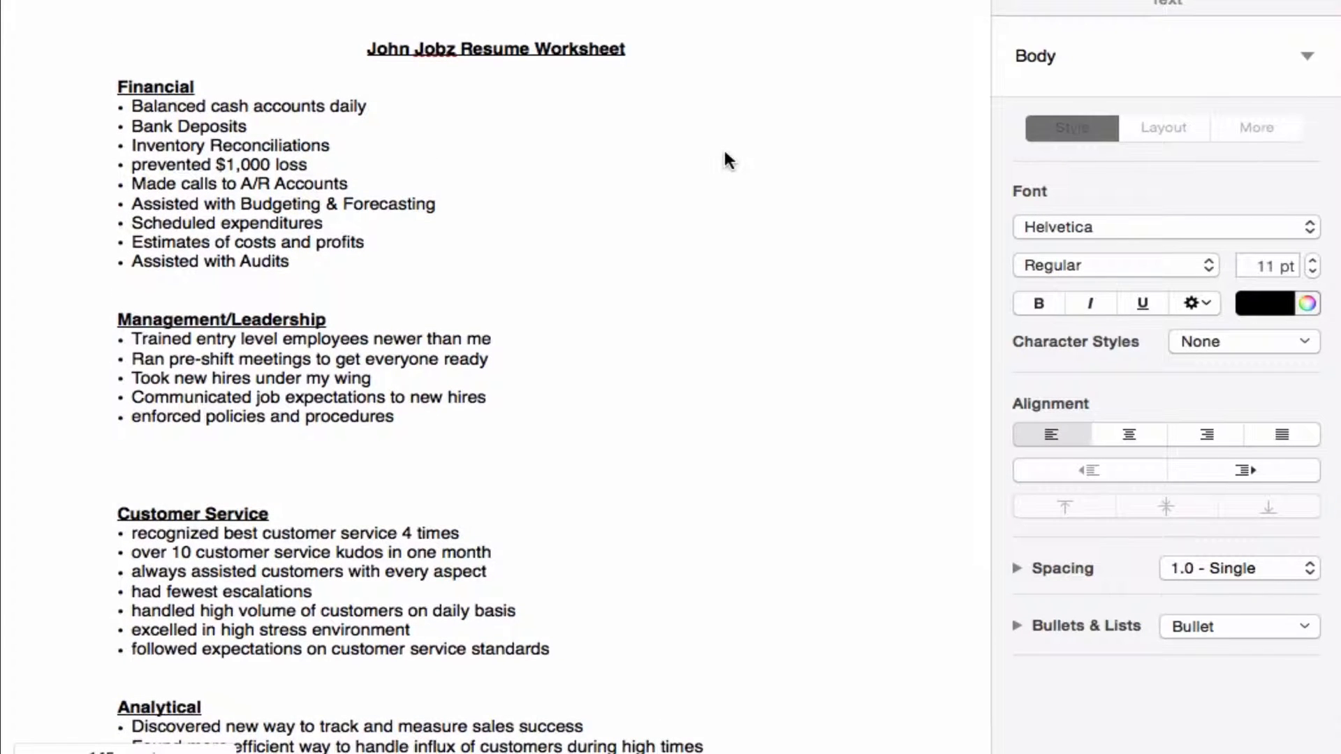
scroll("up", 3)
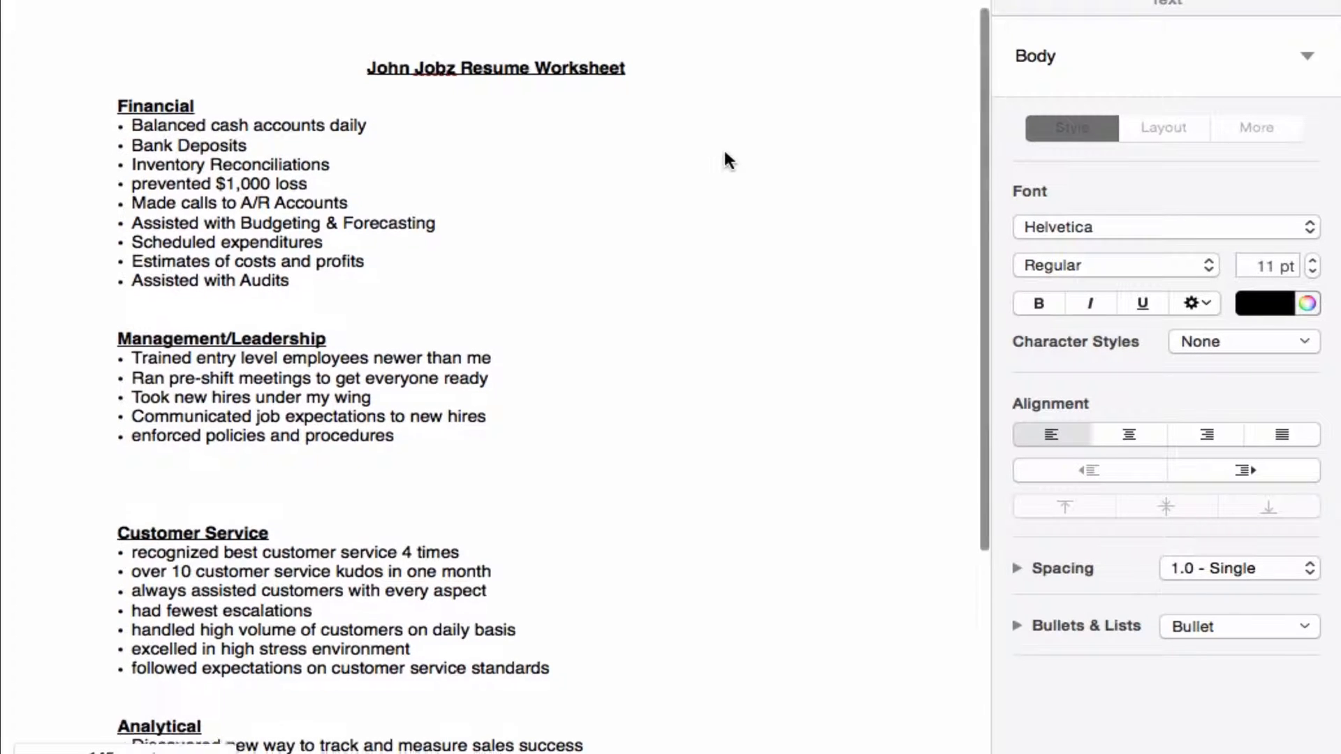
scroll("down", 3)
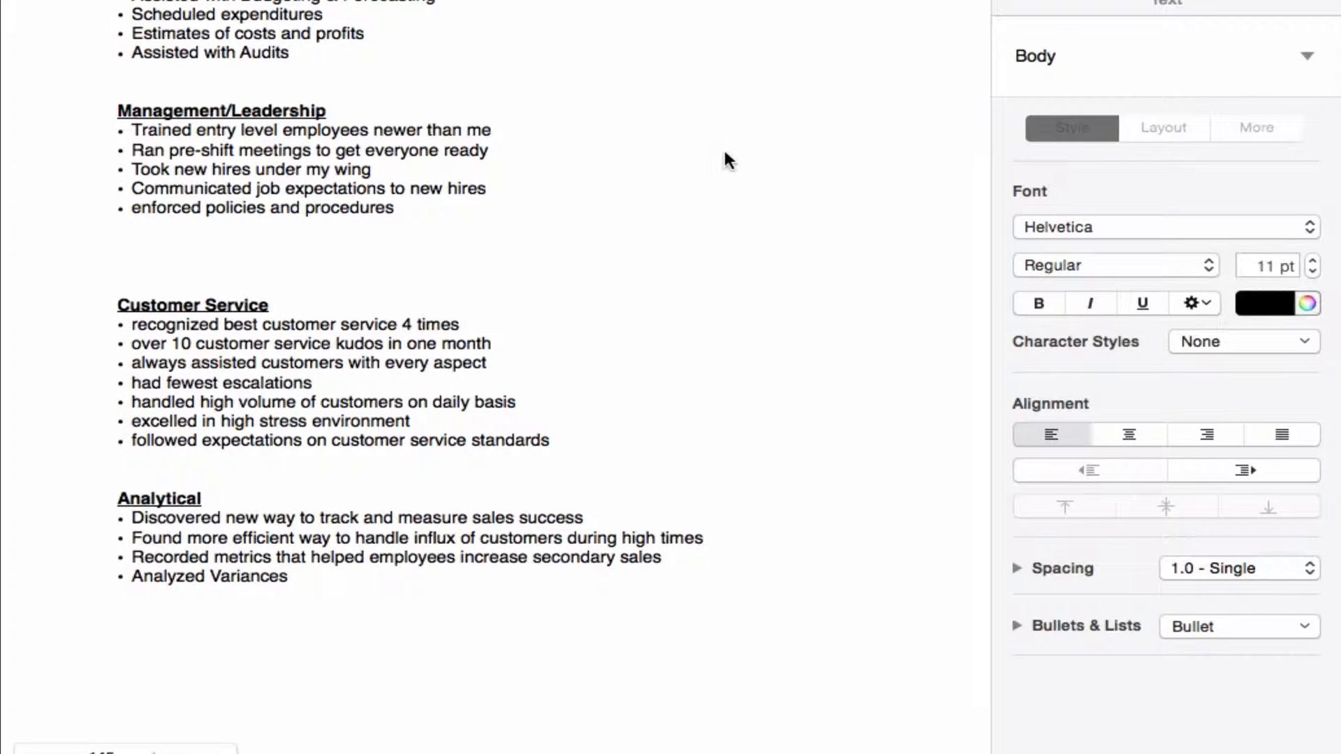
scroll("up", 3)
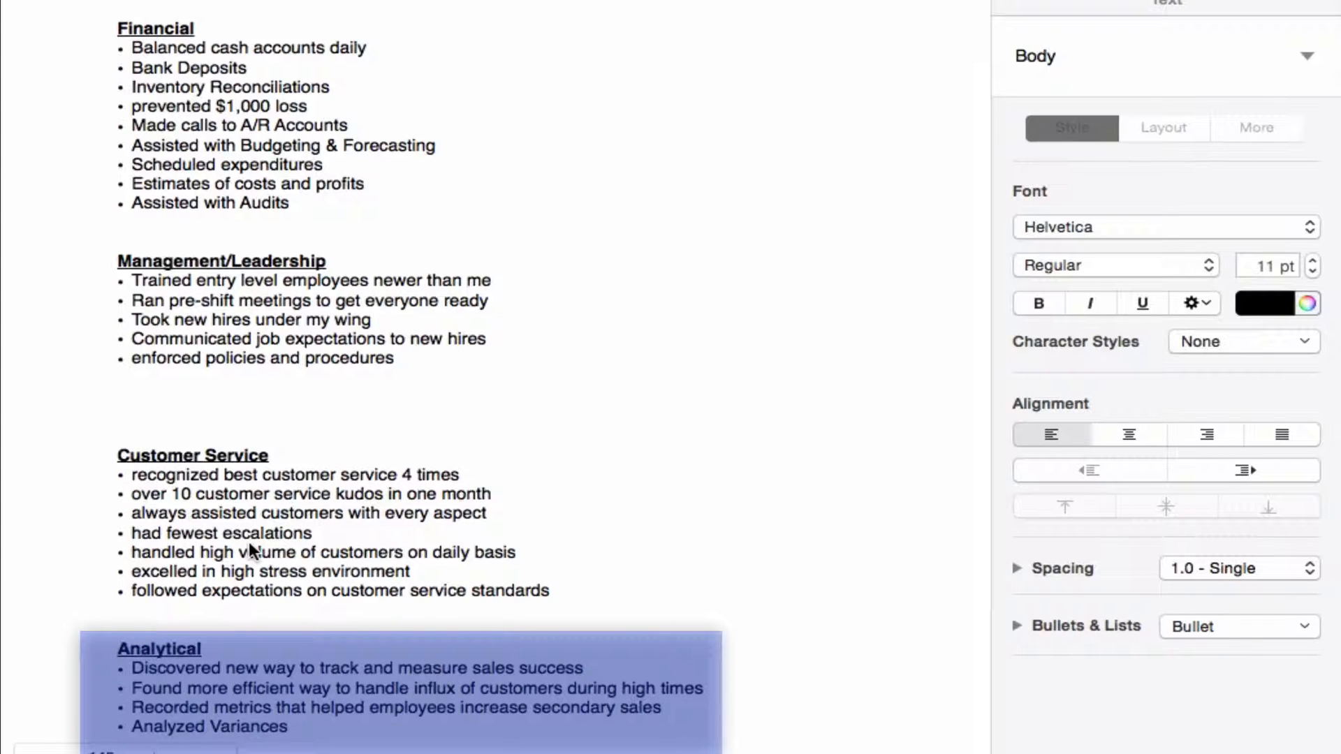
scroll("down", 3)
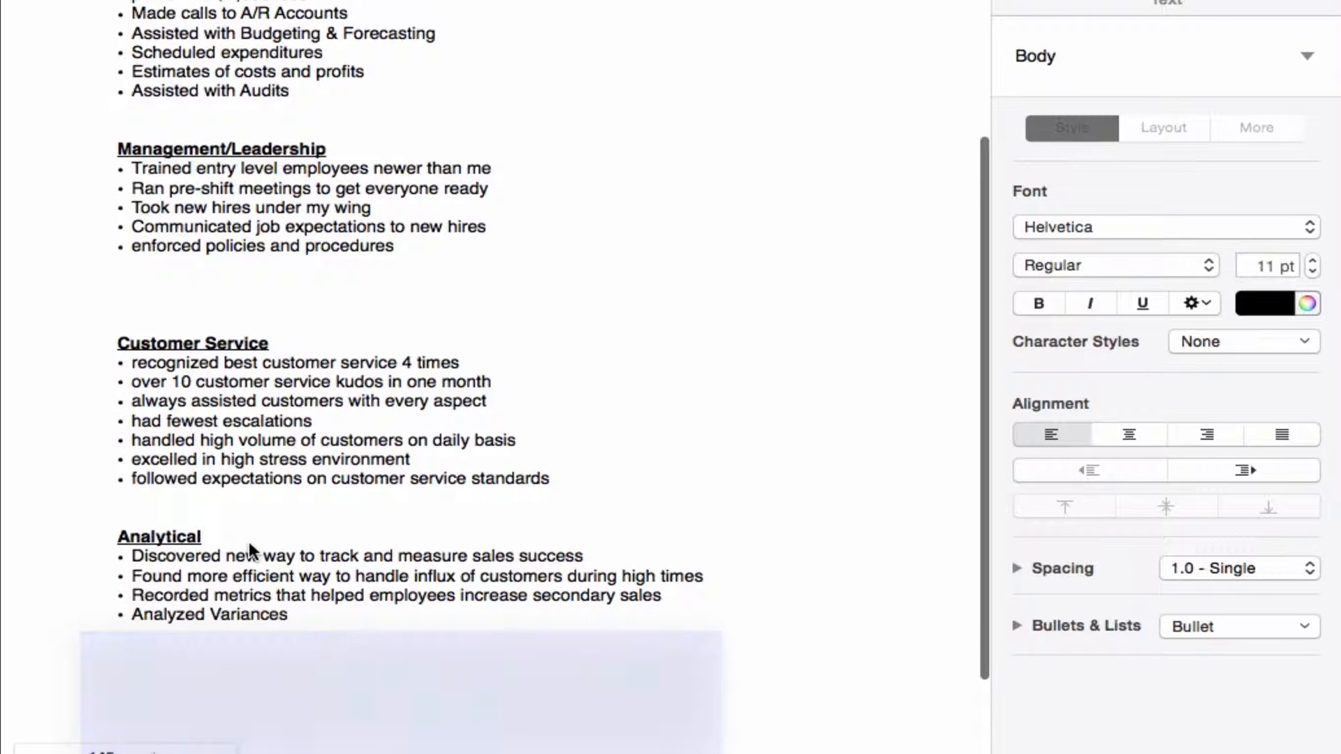